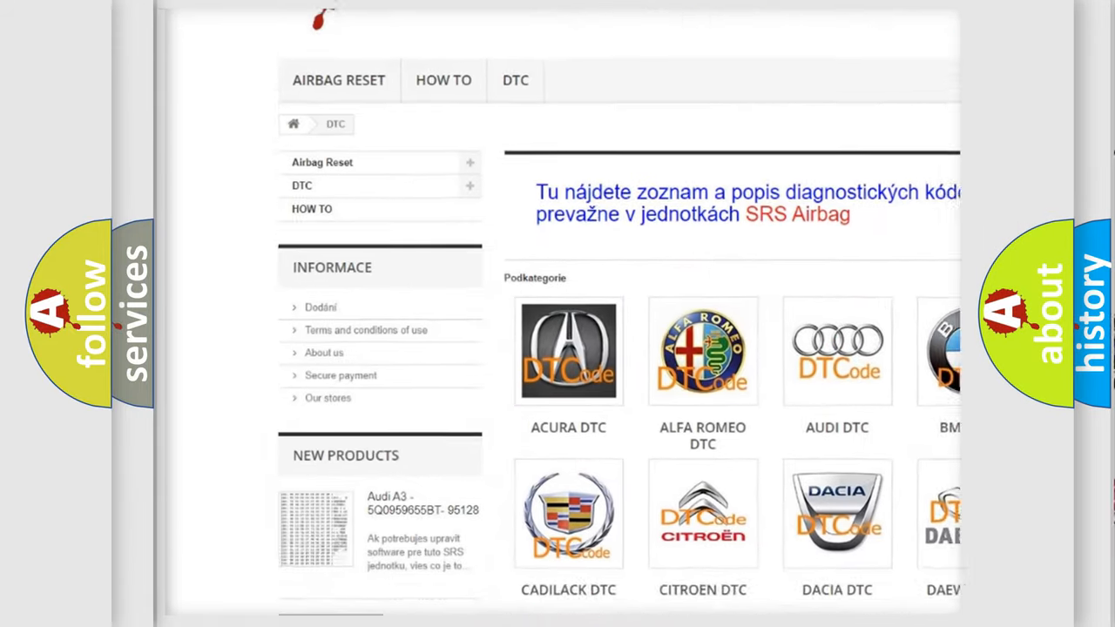
pyautogui.scroll(-3)
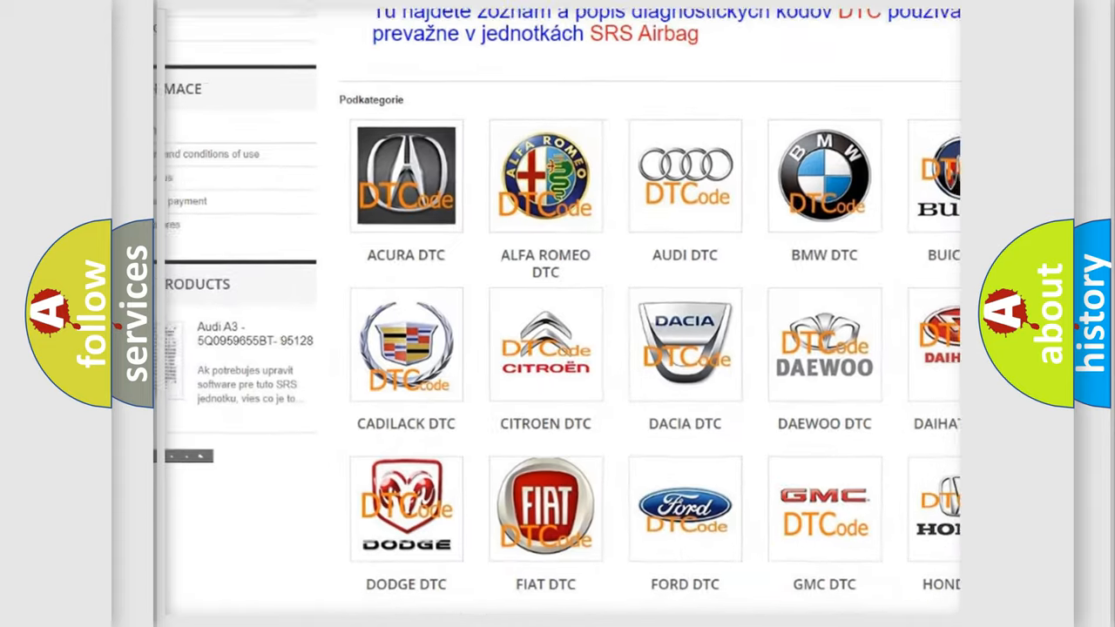
pyautogui.scroll(3)
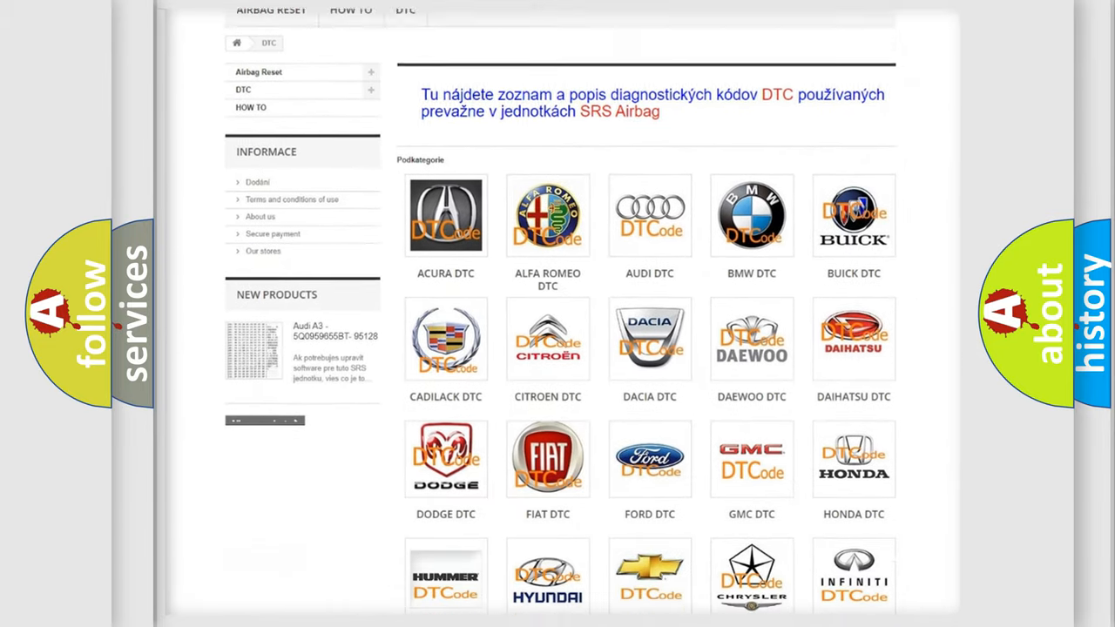
pyautogui.scroll(-3)
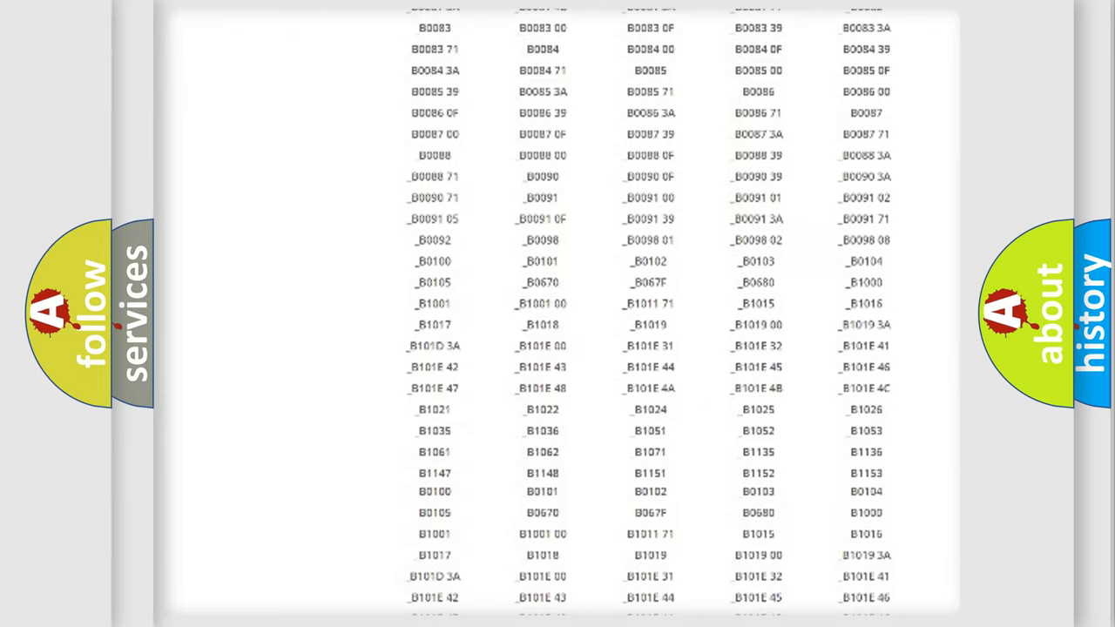
pyautogui.scroll(3)
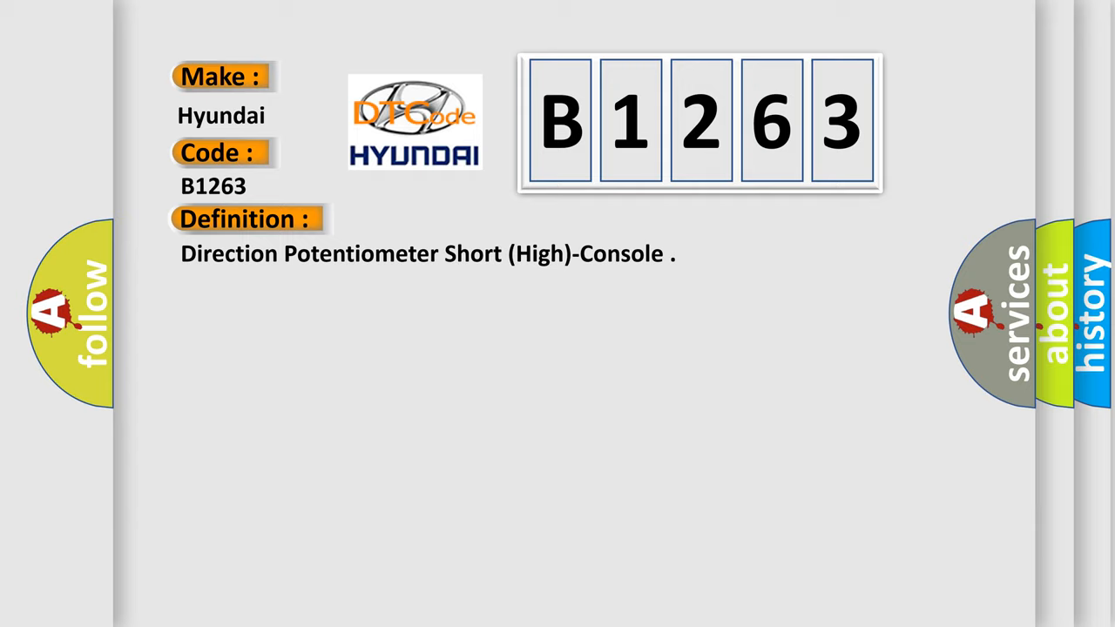
pyautogui.click(453, 220)
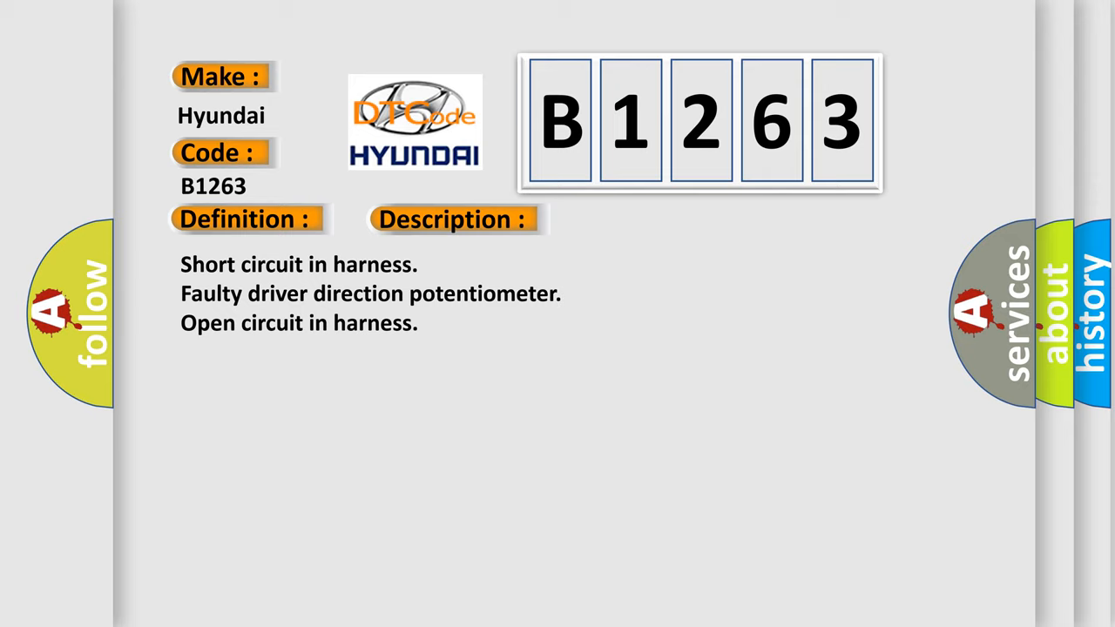